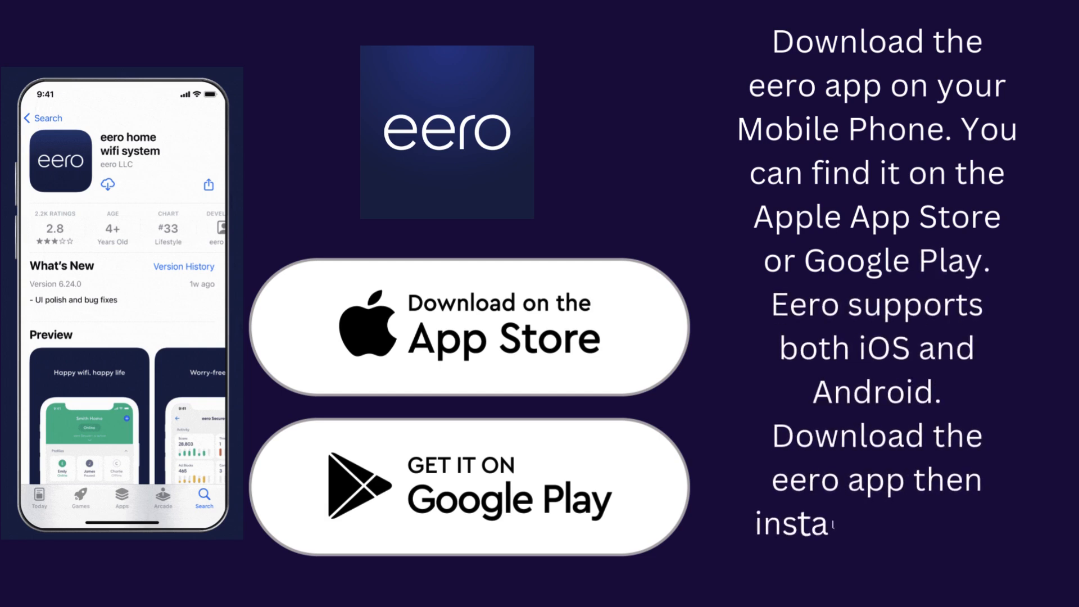
# Install the eero home wifi system app on the phone from the App Store or Google Play.
pyautogui.write('install it on your mobile phone.')
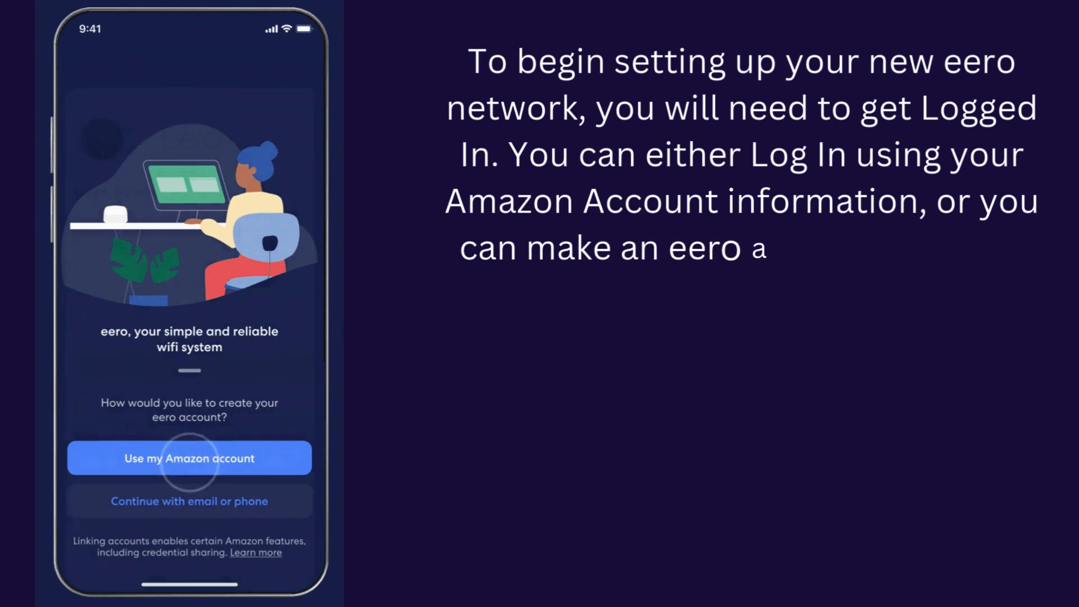
pyautogui.click(187, 458)
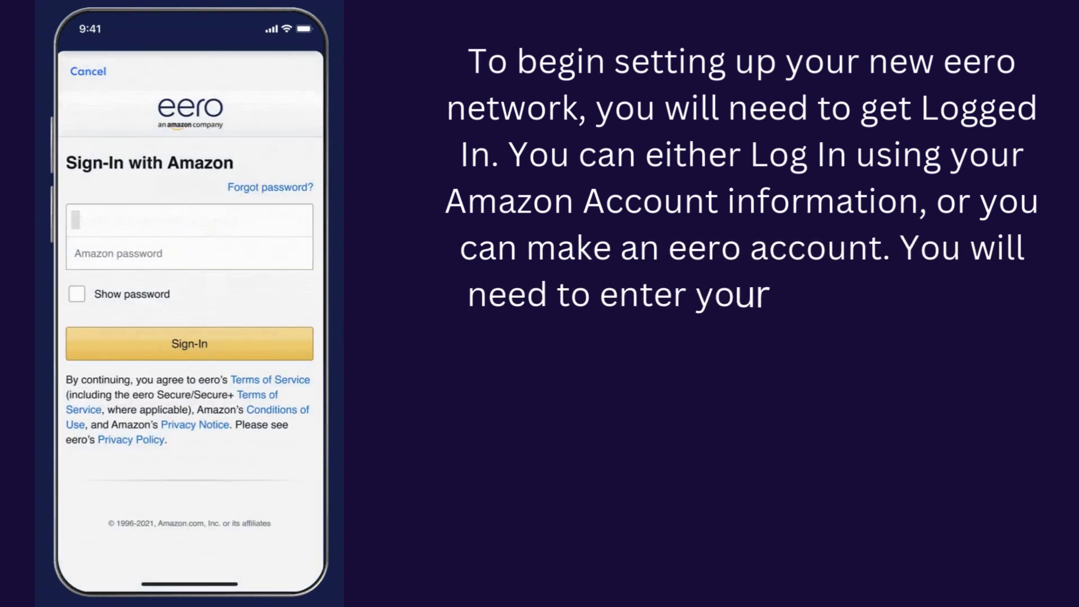
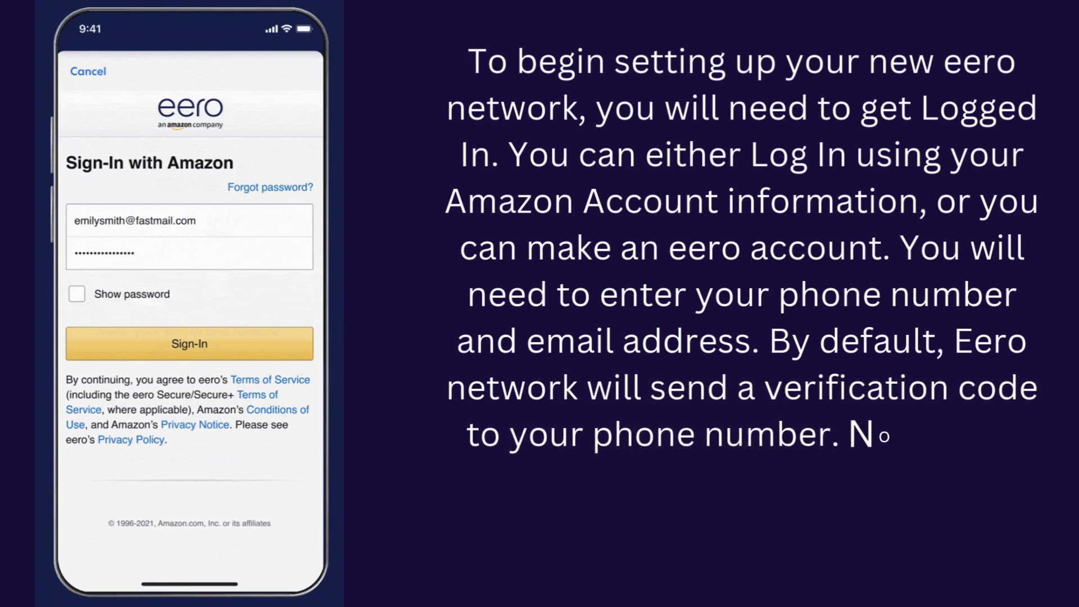
pyautogui.click(189, 343)
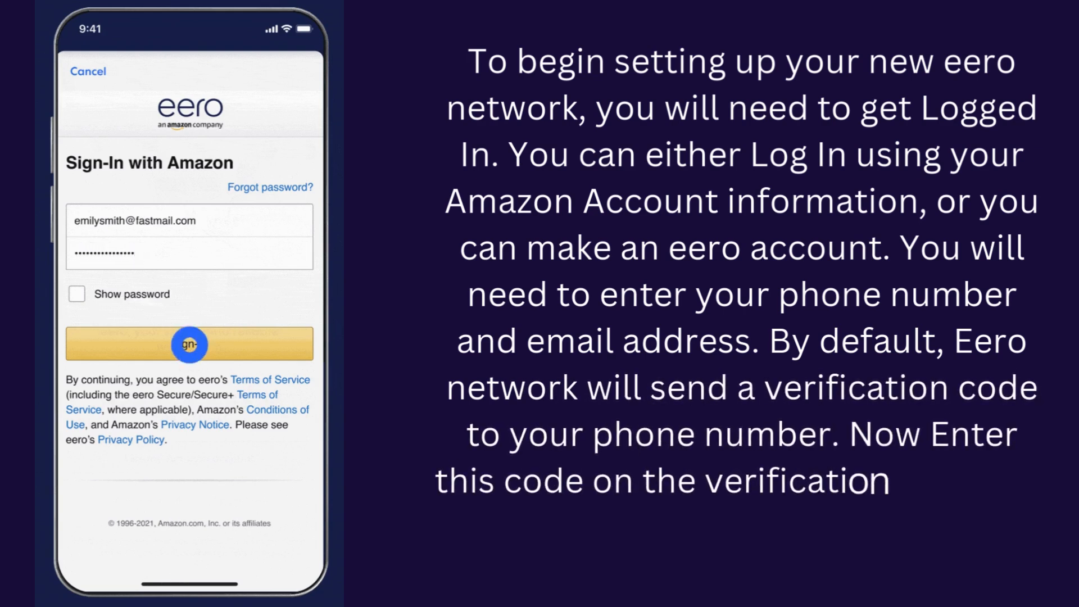
pyautogui.click(190, 344)
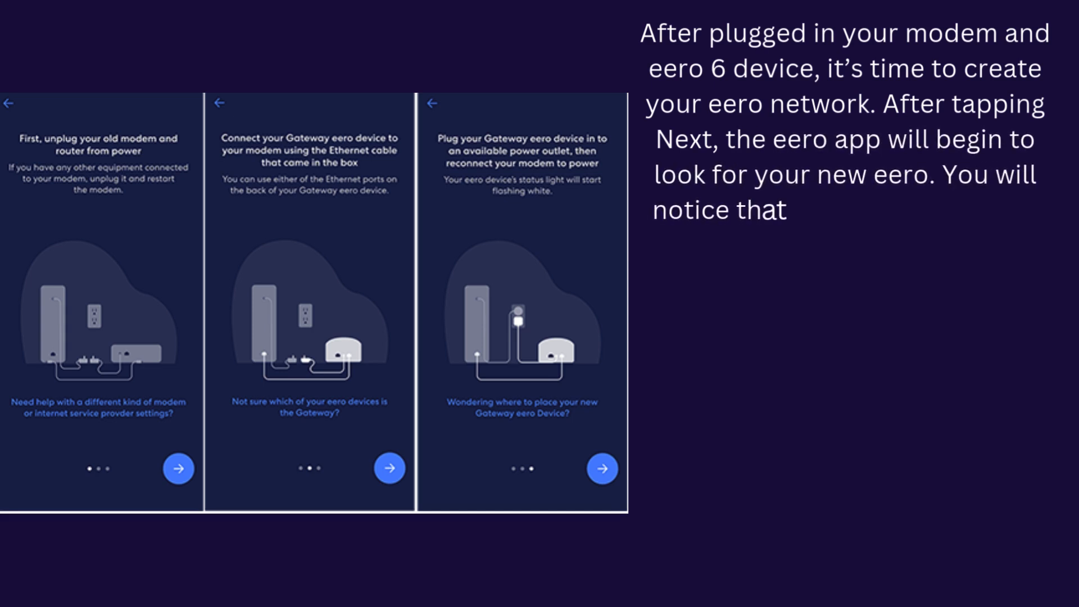
# Connect the gateway eero to modem and power, wait for its LED, then choose its location.
pyautogui.write("your gateway eero's LED will begin")
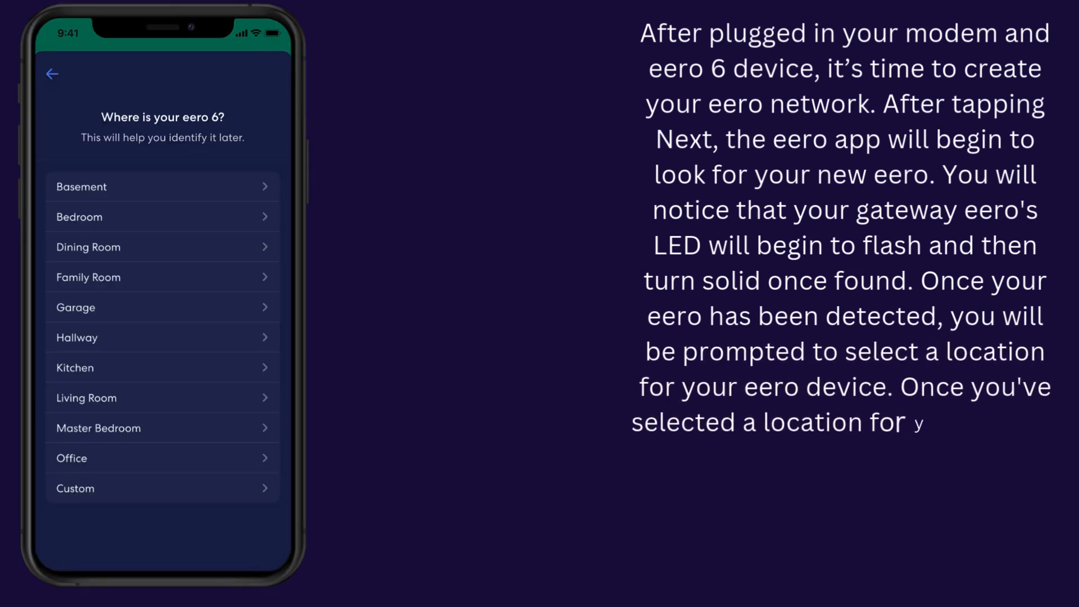
pyautogui.write('your eero 6, you will enter your netwo')
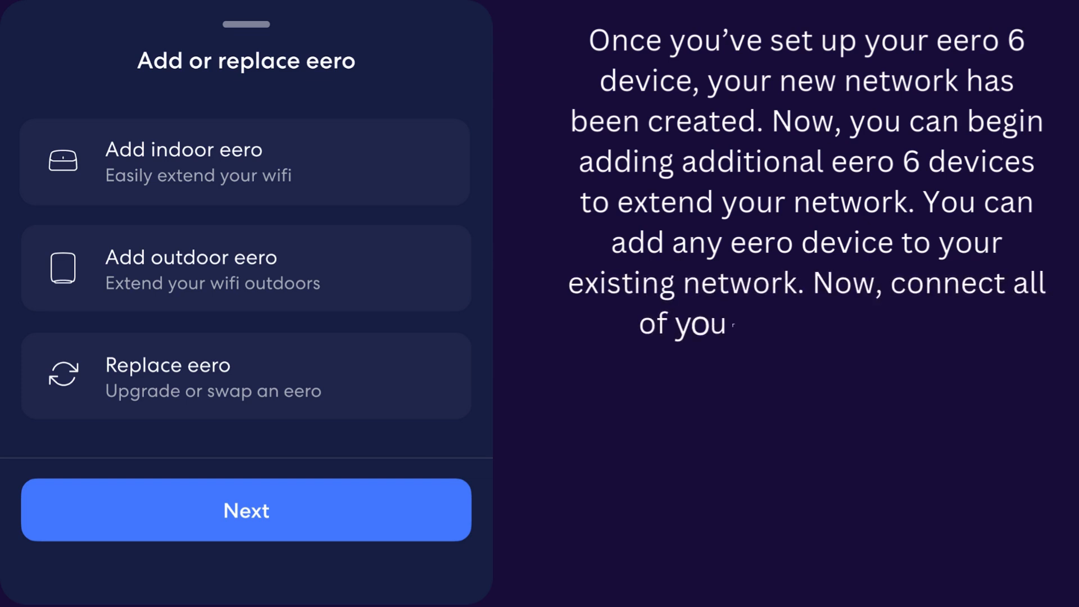
# Start adding another indoor eero to the existing network.
pyautogui.click(246, 510)
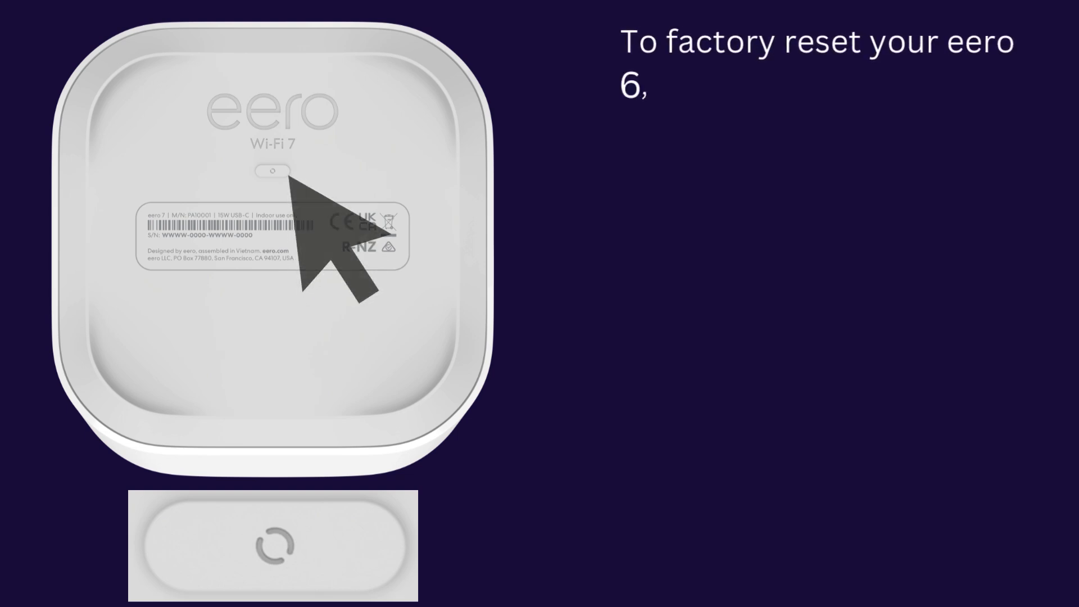